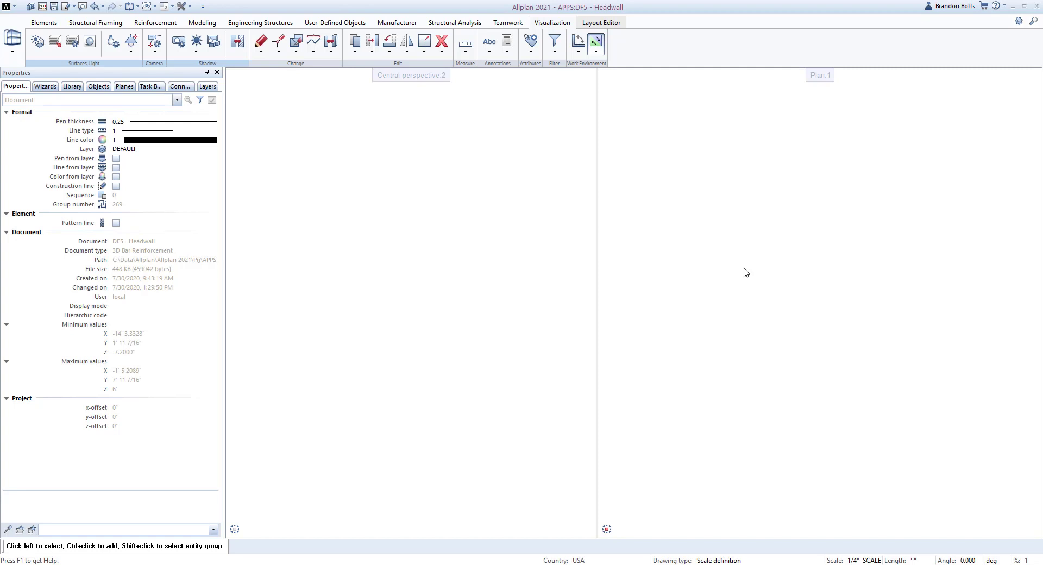
{"action": "mouse_move", "coordinate": [385, 212]}
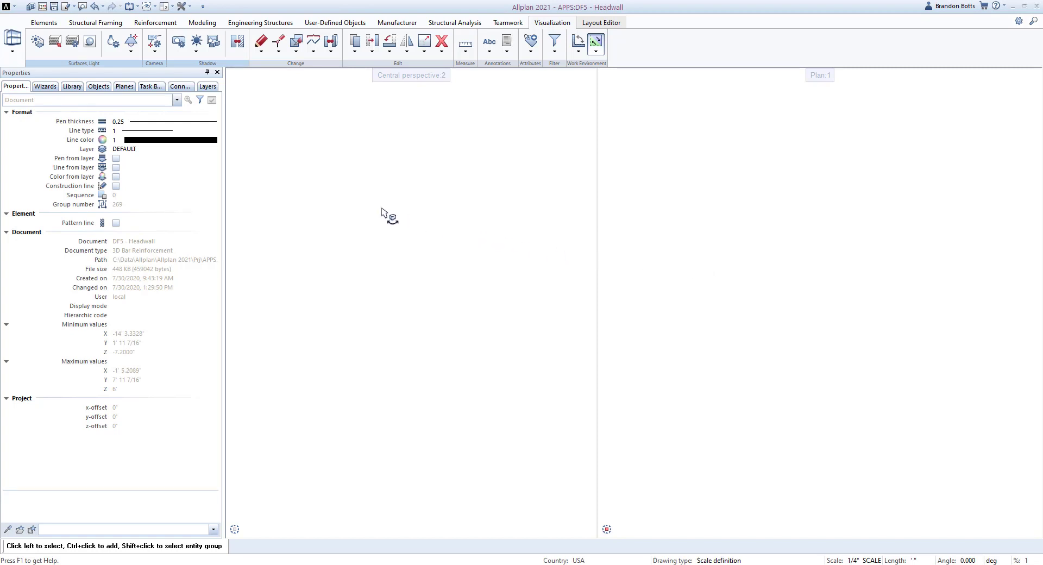
- Browse the Library to PythonParts > Allbau parts and pick the Headwall part
{"action": "left_click", "coordinate": [72, 87]}
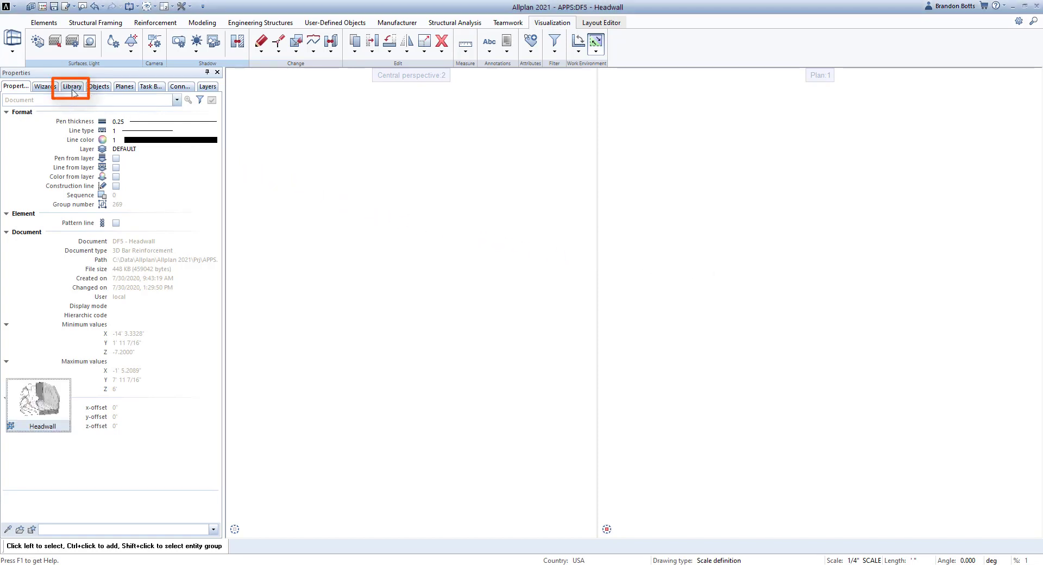
{"action": "left_click", "coordinate": [71, 86]}
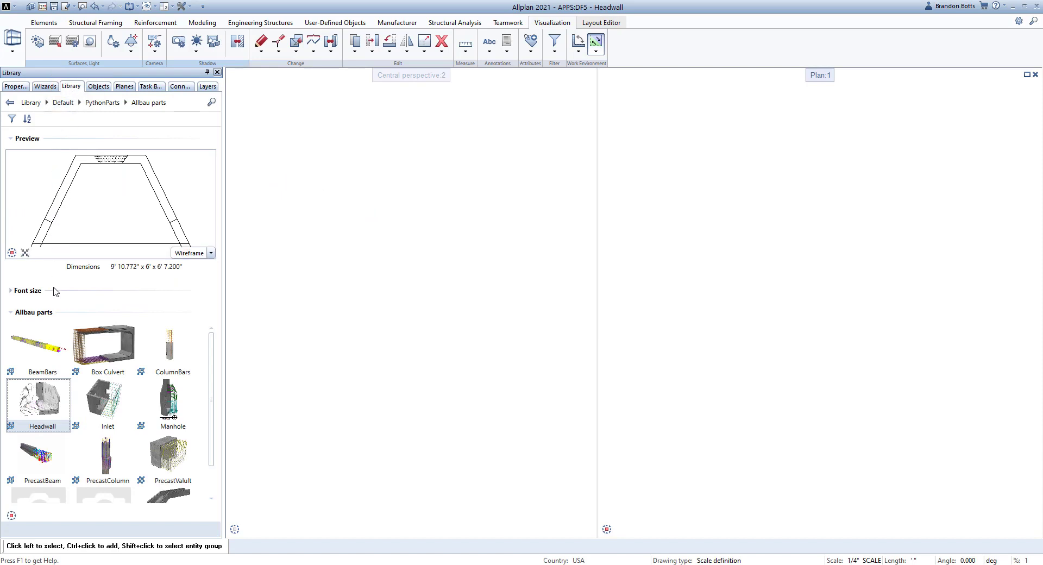
{"action": "left_click", "coordinate": [38, 404]}
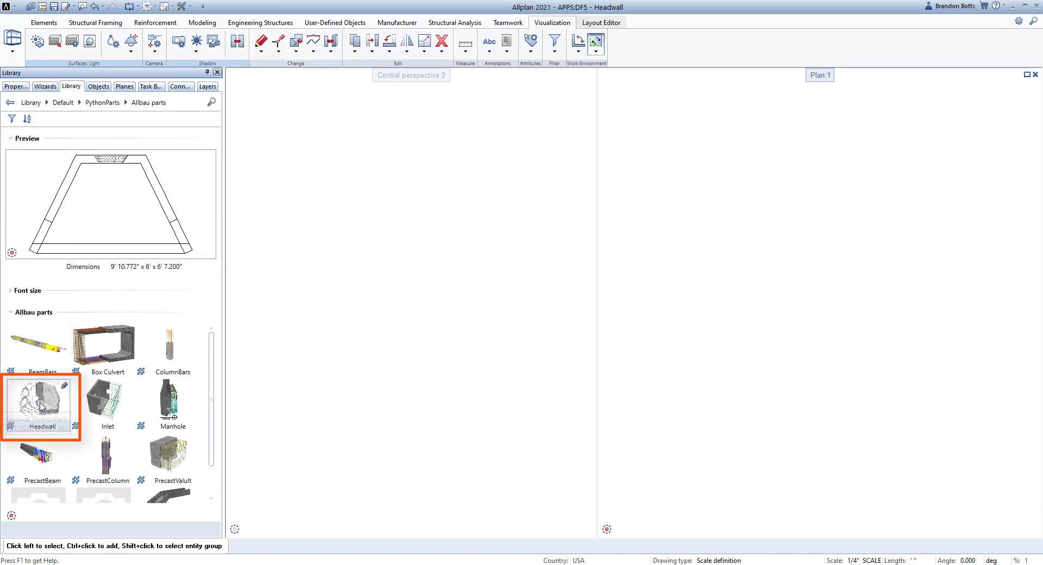
- Place the Headwall with Include reinforcements and Create drawings enabled on the Main page
{"action": "double_click", "coordinate": [38, 405]}
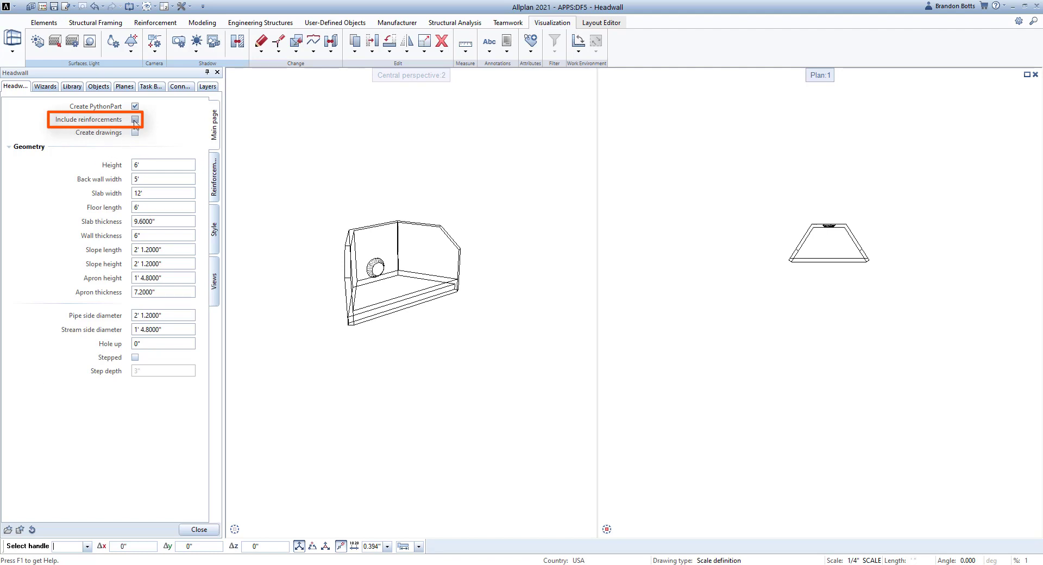
{"action": "left_click", "coordinate": [135, 120]}
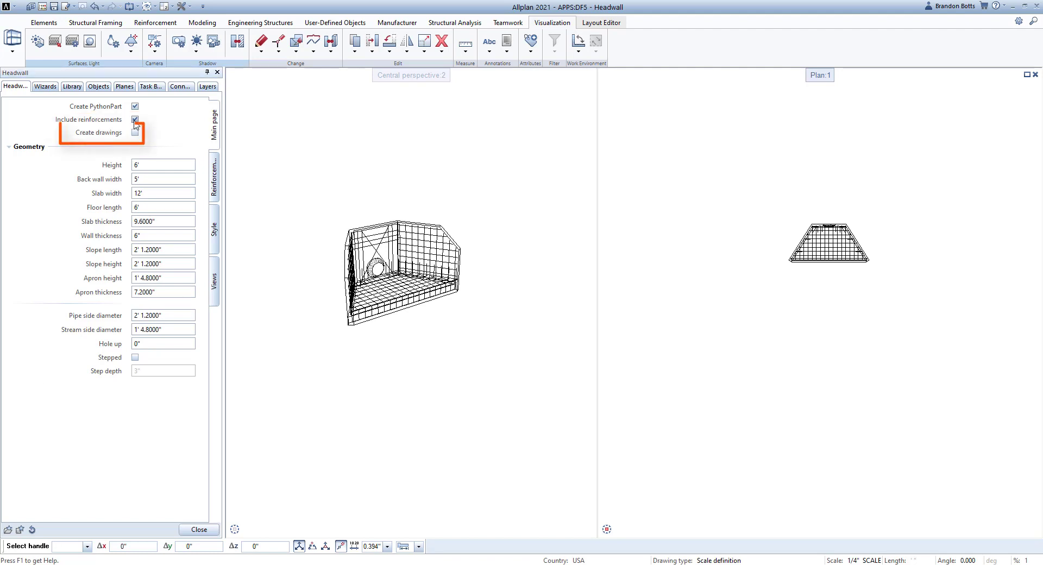
{"action": "left_click", "coordinate": [134, 131]}
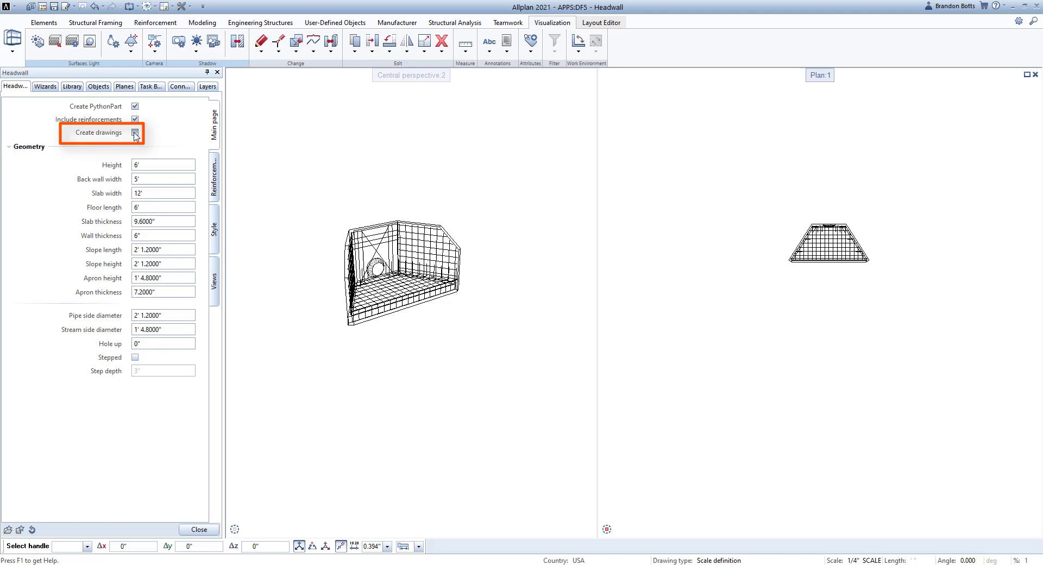
{"action": "left_click", "coordinate": [135, 132]}
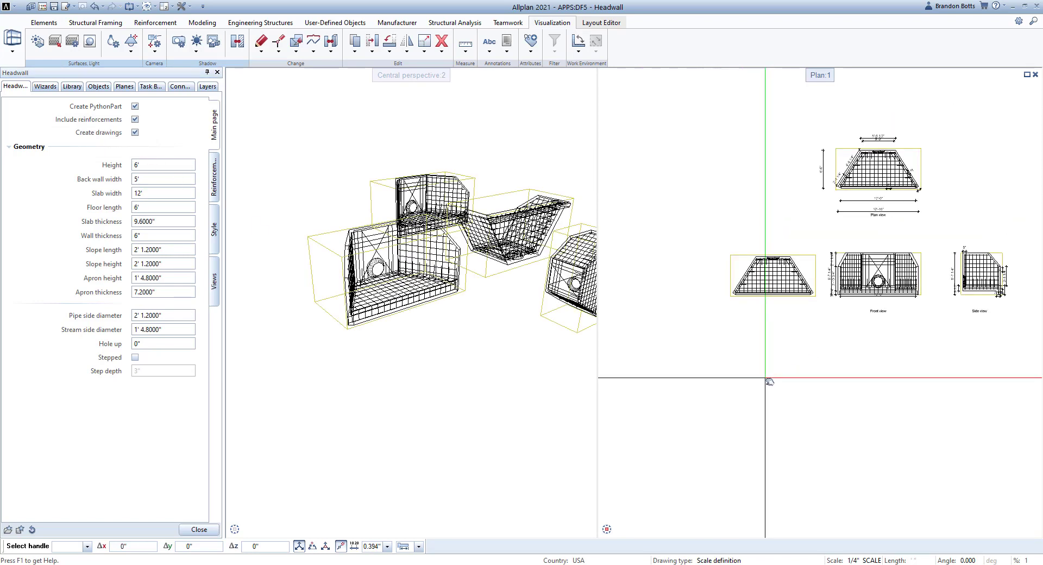
{"action": "mouse_move", "coordinate": [144, 449]}
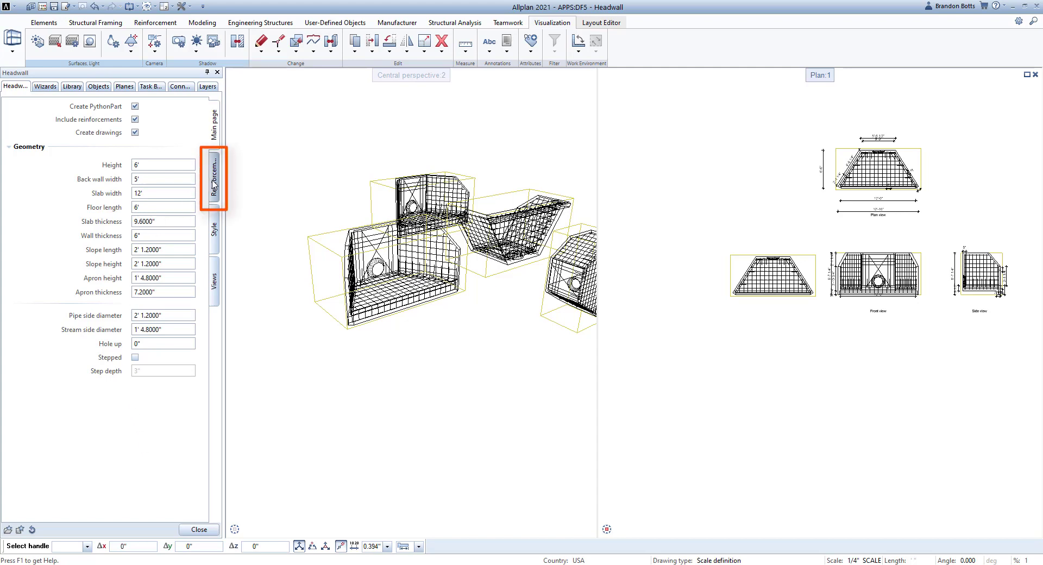
- Review the Reinforcement settings down to Cross bars, placed on top only
{"action": "left_click", "coordinate": [213, 178]}
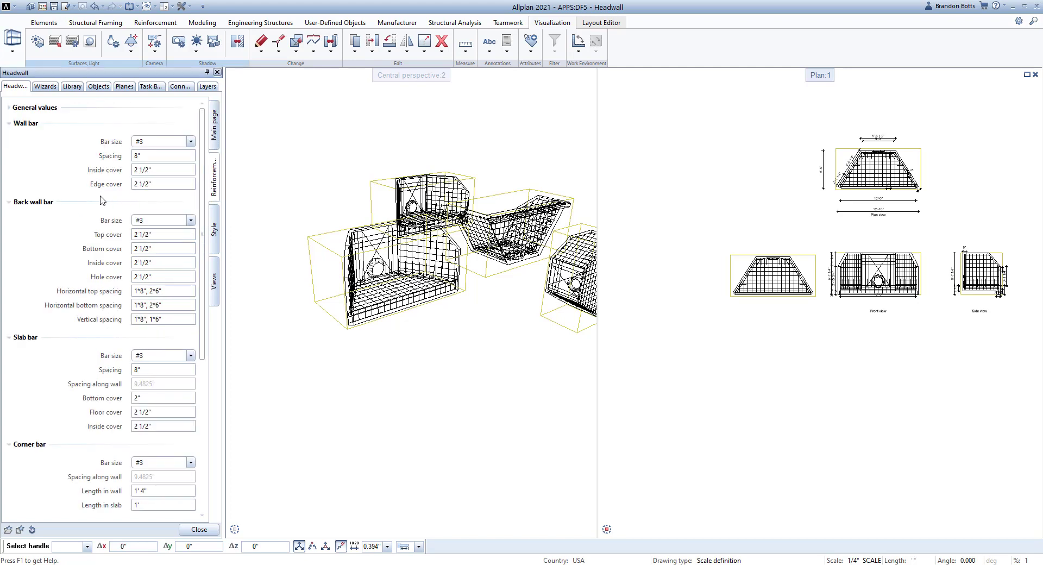
{"action": "mouse_move", "coordinate": [33, 238]}
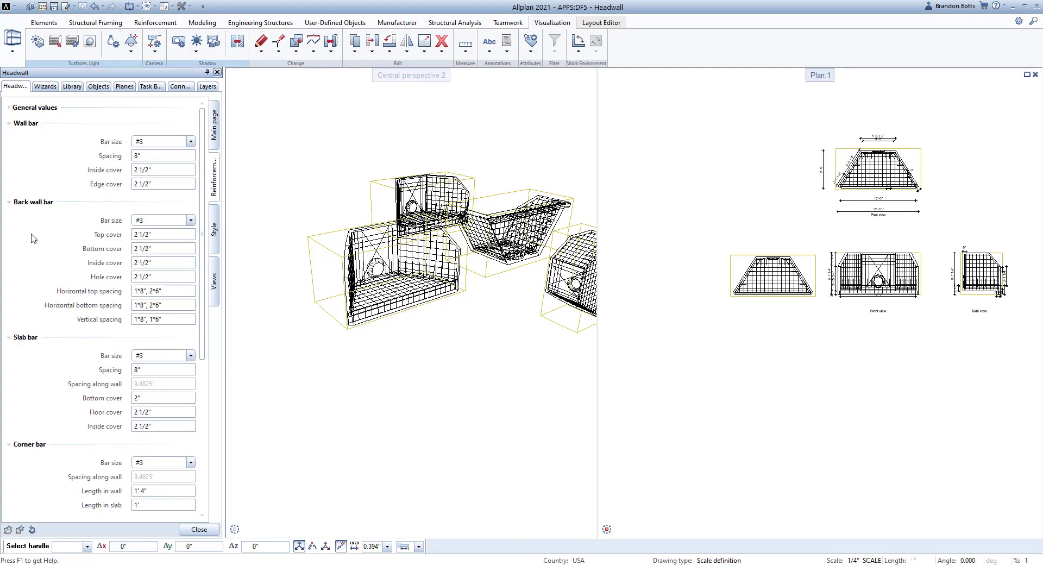
{"action": "scroll", "scroll_direction": "down", "scroll_amount": 3}
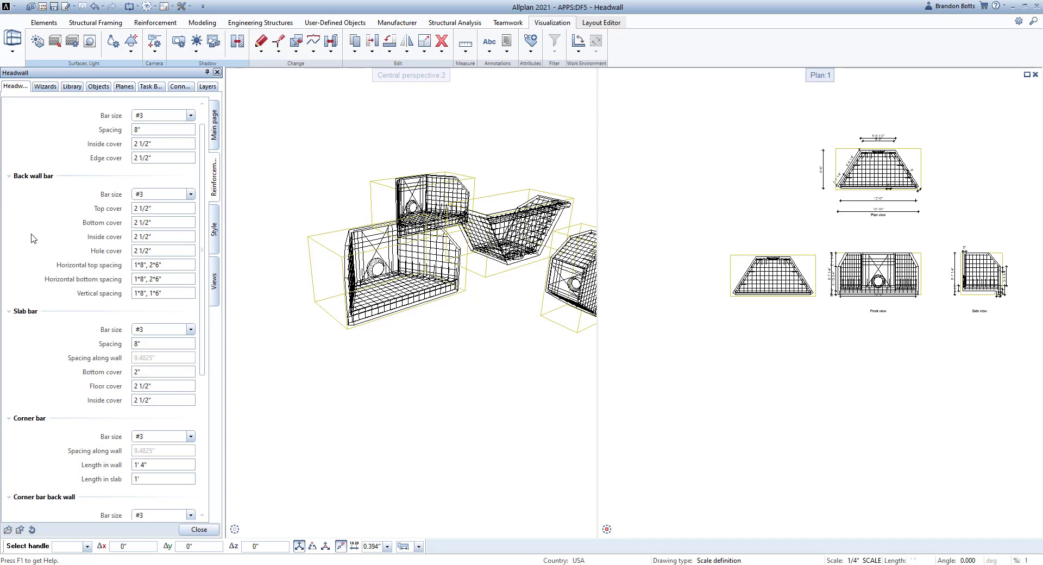
{"action": "scroll", "scroll_direction": "down", "scroll_amount": 3}
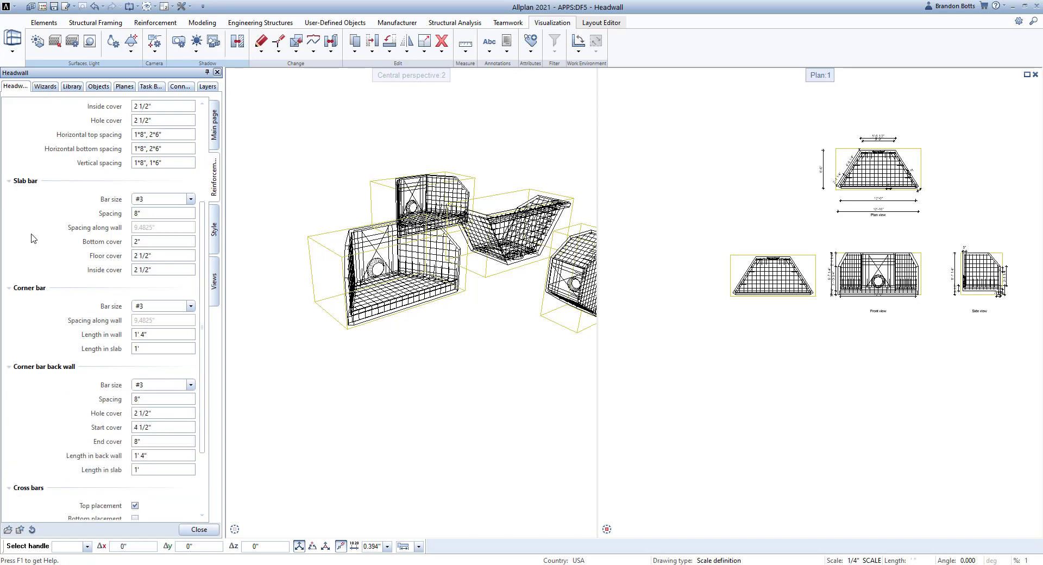
{"action": "scroll", "scroll_direction": "down", "scroll_amount": 3}
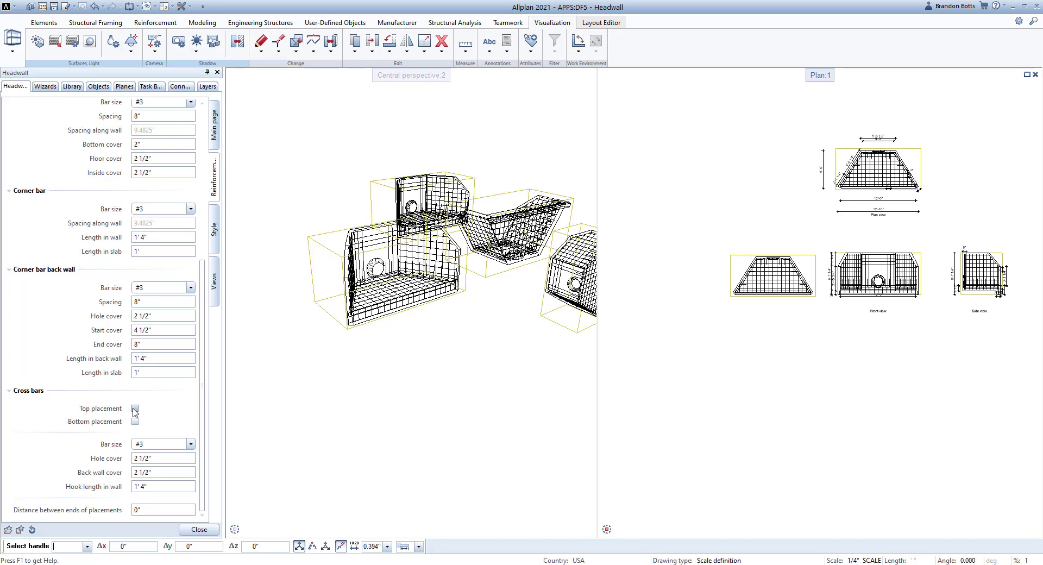
{"action": "left_click", "coordinate": [134, 407]}
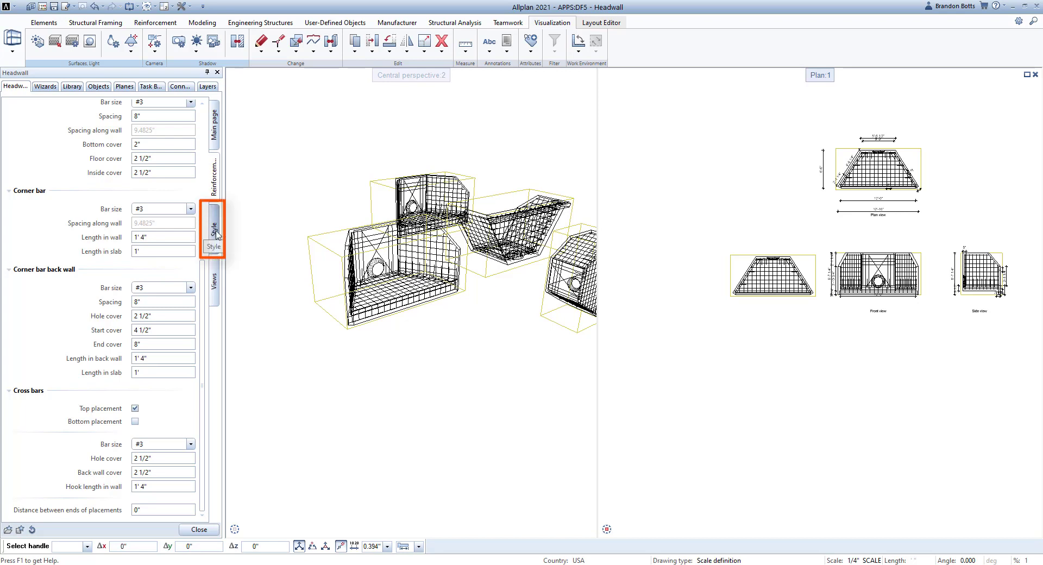
- Show the Style settings: default layer, 0.25 pen, solid linetype, black by layer
{"action": "left_click", "coordinate": [213, 229]}
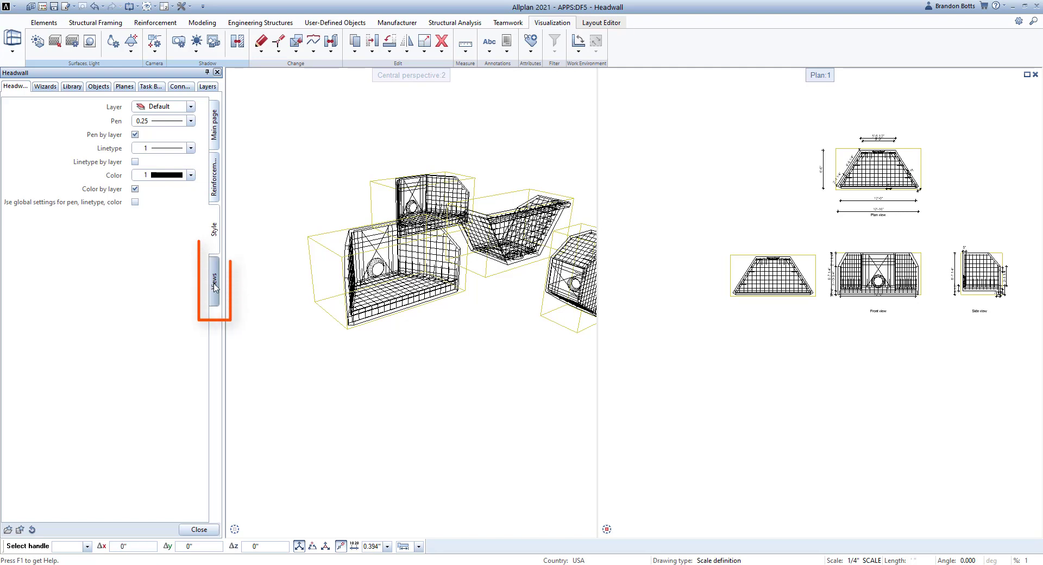
- Review the Views settings for view base points, dimension offsets and reinforcement callouts
{"action": "left_click", "coordinate": [214, 279]}
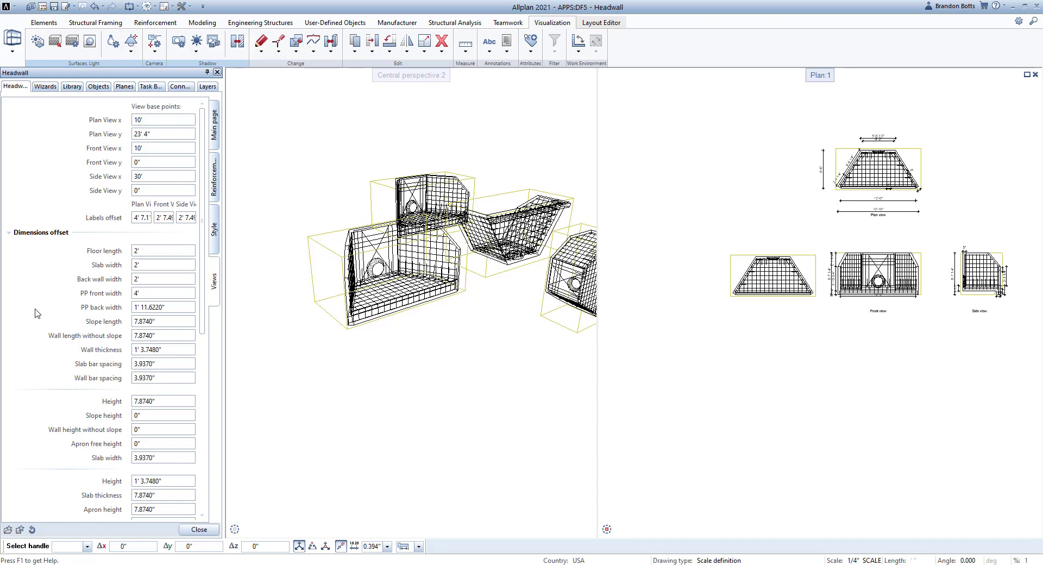
{"action": "scroll", "scroll_direction": "down", "scroll_amount": 3}
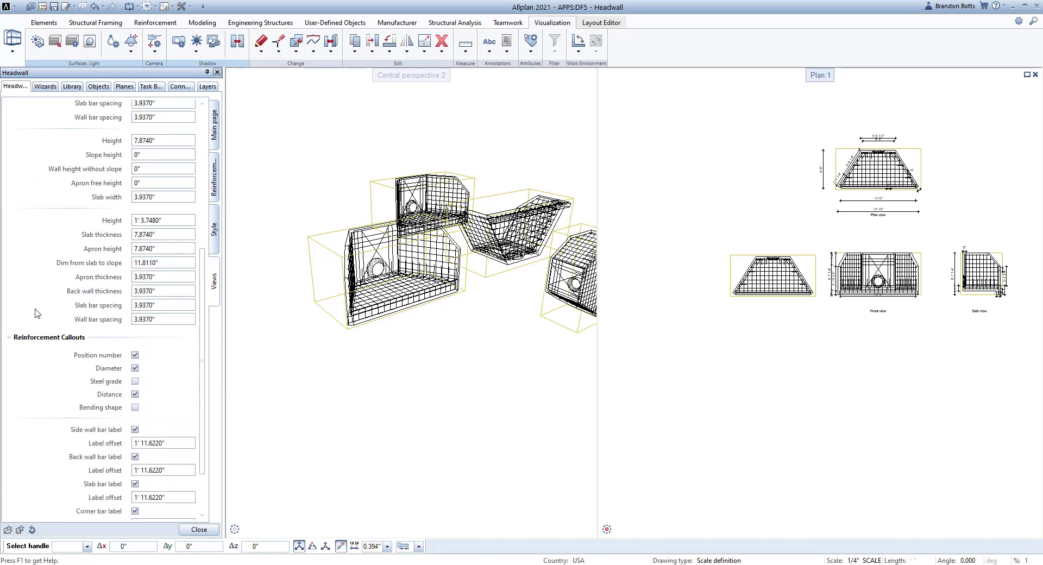
{"action": "scroll", "scroll_direction": "down", "scroll_amount": 3}
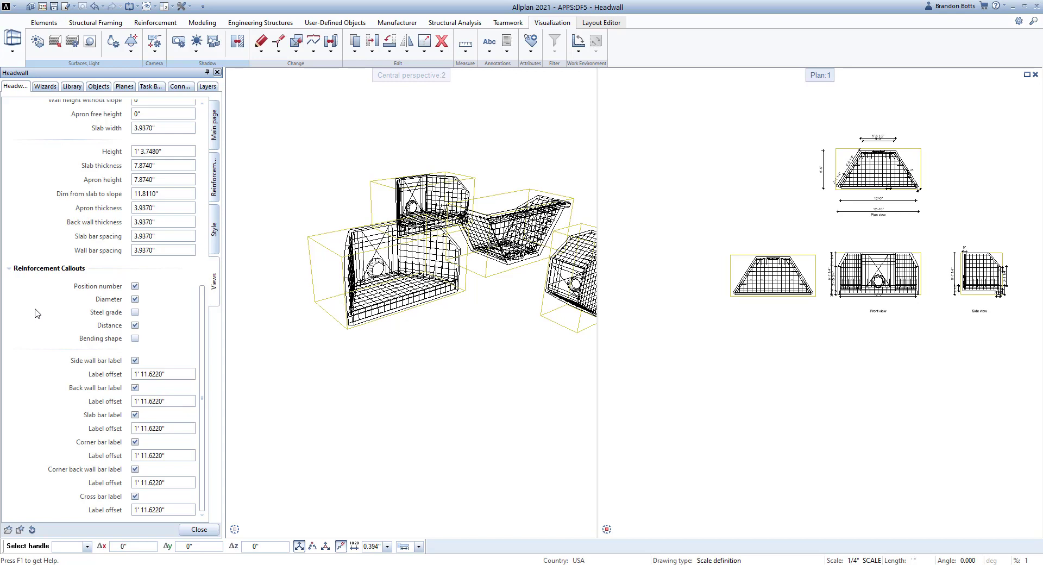
{"action": "mouse_move", "coordinate": [66, 213]}
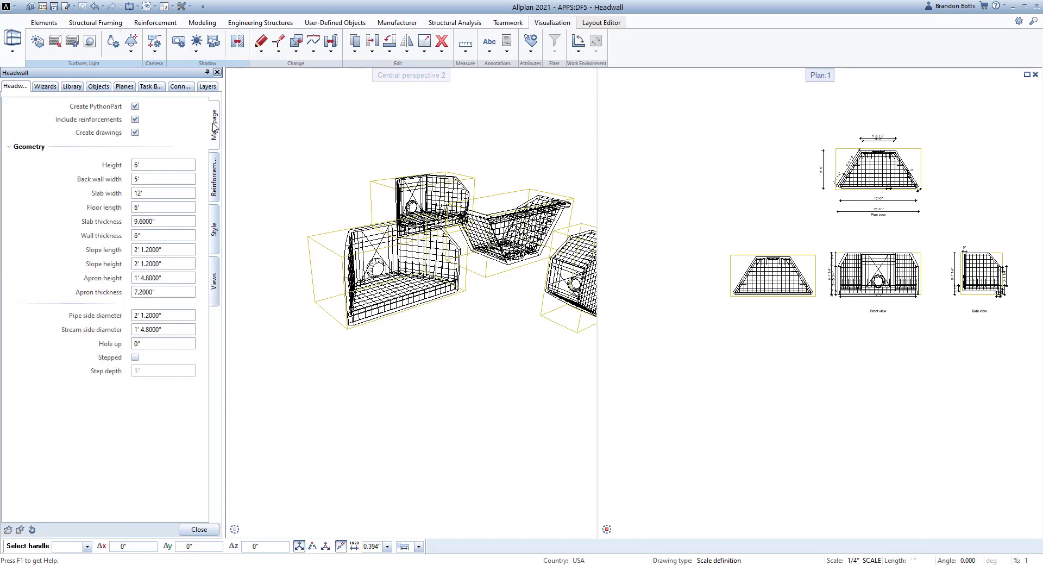
- Untick Create PythonPart, close to place the headwall as a plain 3D element, and select it
{"action": "left_click", "coordinate": [135, 107]}
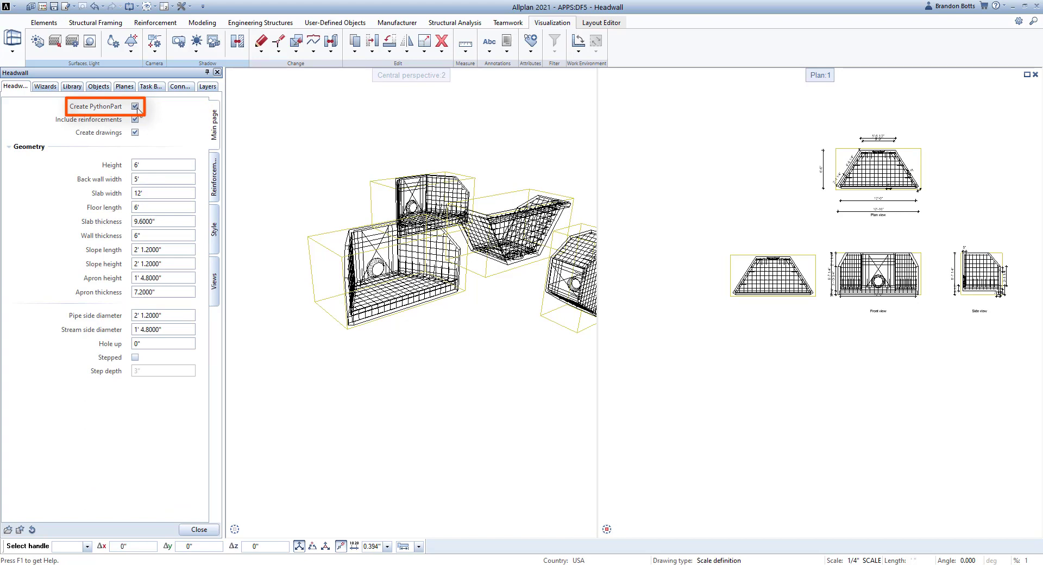
{"action": "left_click", "coordinate": [135, 106]}
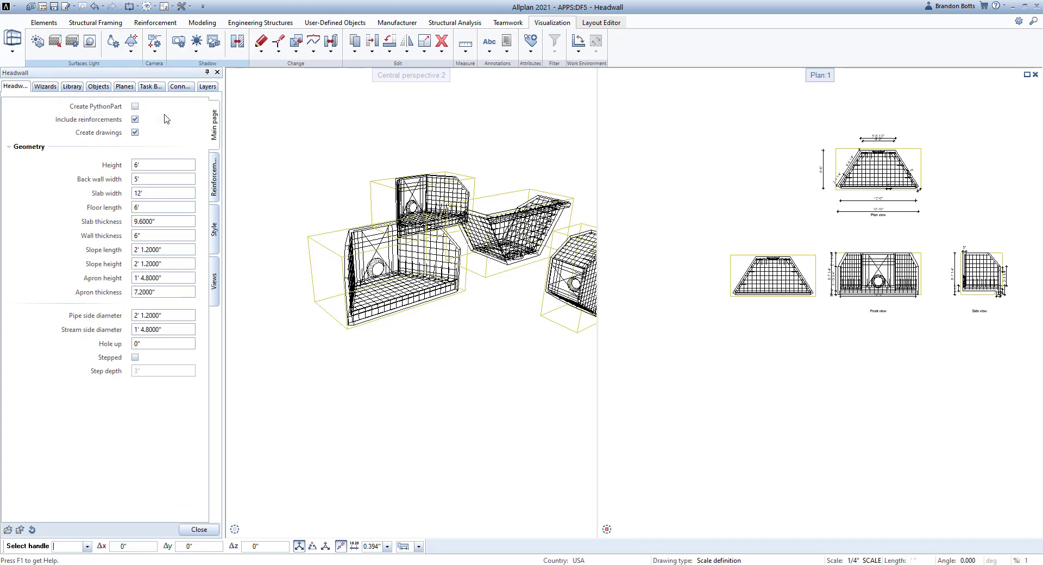
{"action": "left_click", "coordinate": [198, 529]}
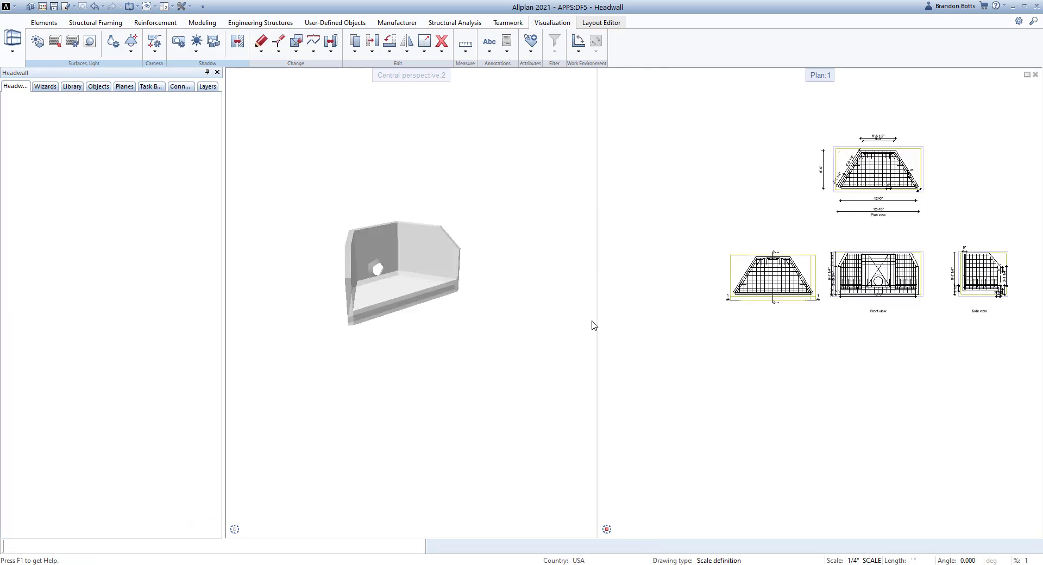
{"action": "left_click", "coordinate": [72, 87]}
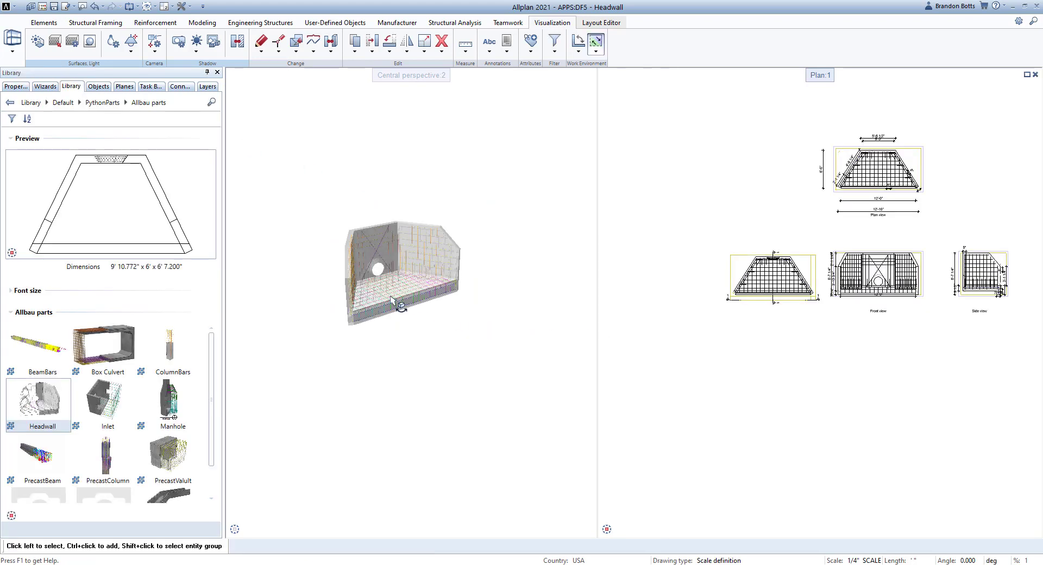